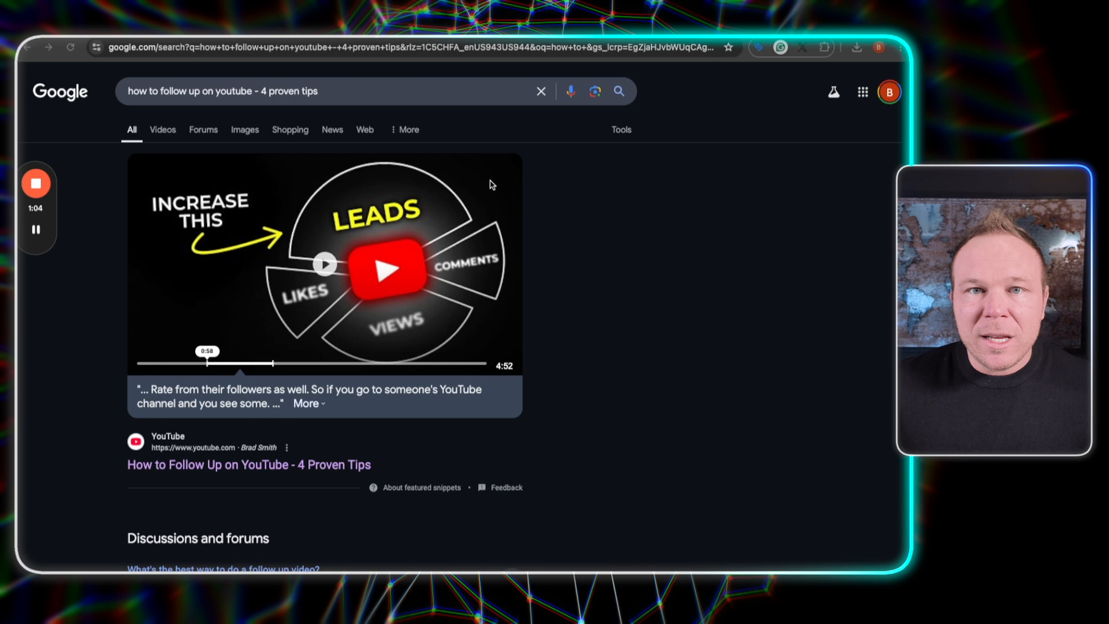
mouse_move(212, 63)
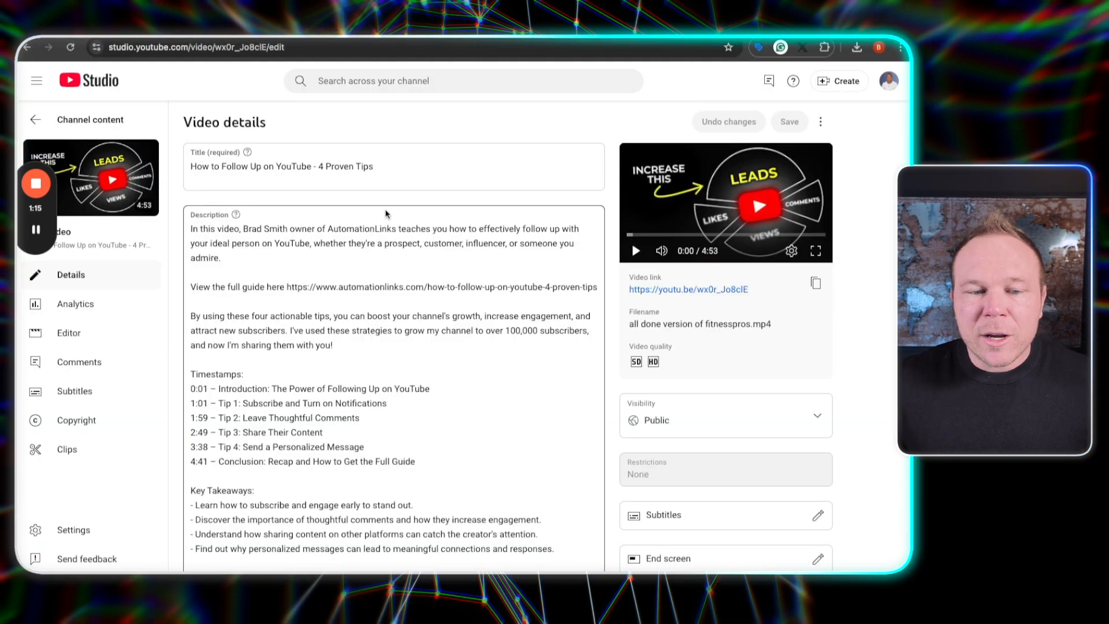
Scroll through the Video & SEO Automation Prompts document in Google Docs
left_click_drag(191, 228, 322, 432)
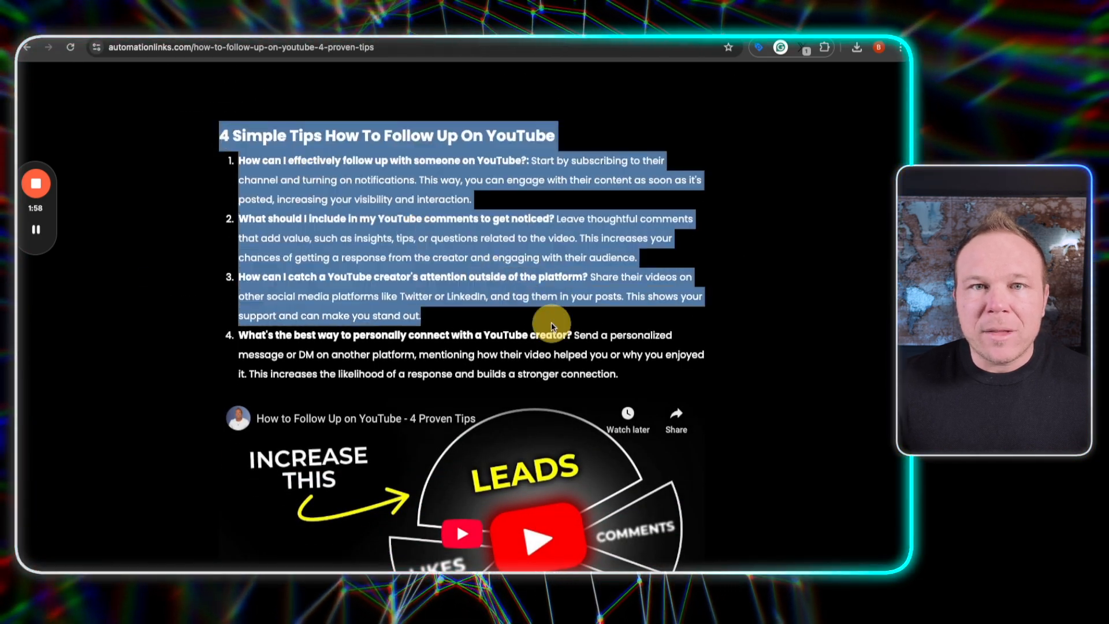
scroll("down", 3)
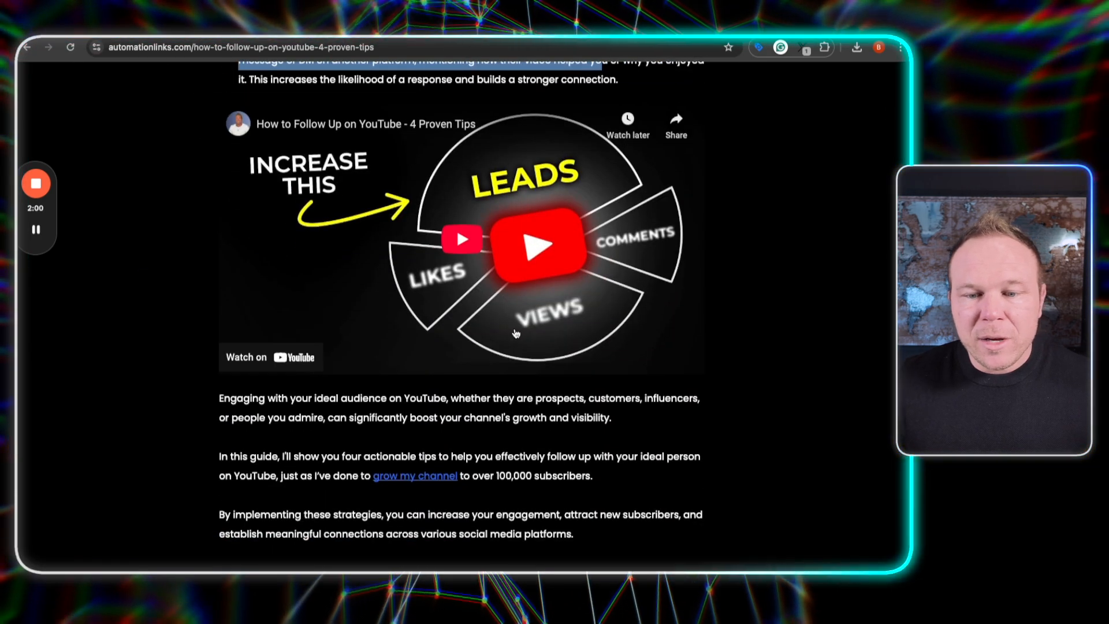
scroll("down", 3)
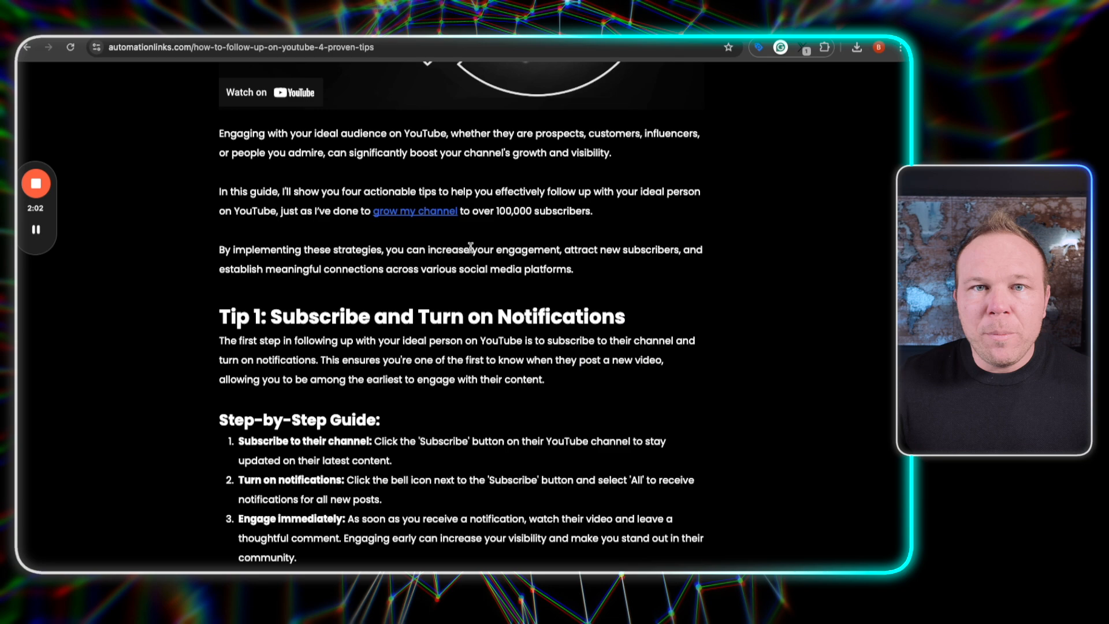
scroll("down", 3)
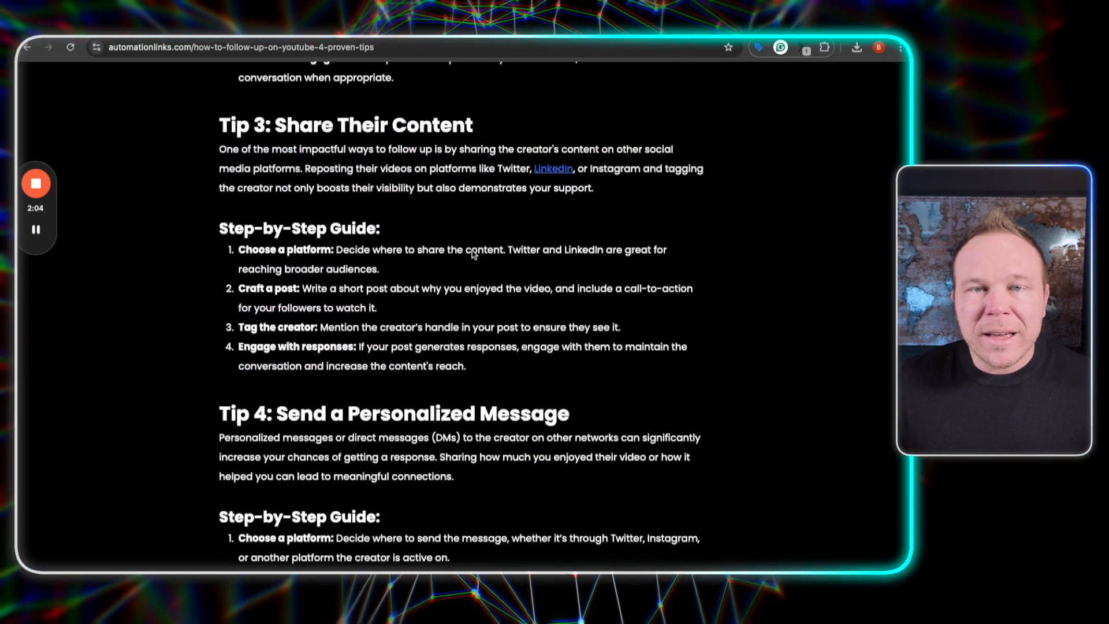
scroll("down", 3)
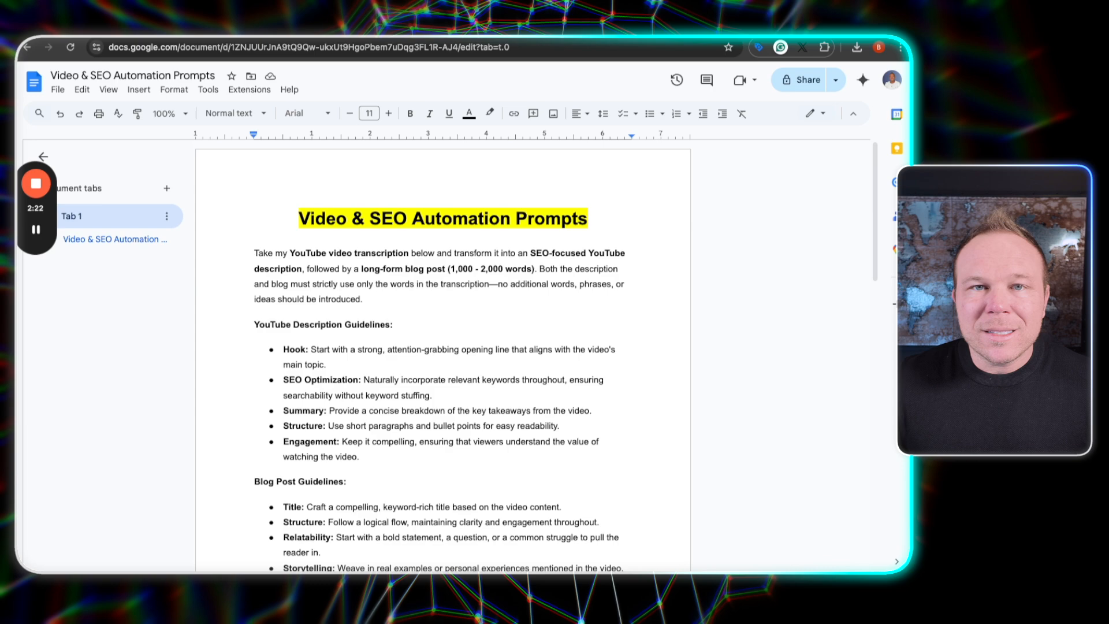
scroll("down", 3)
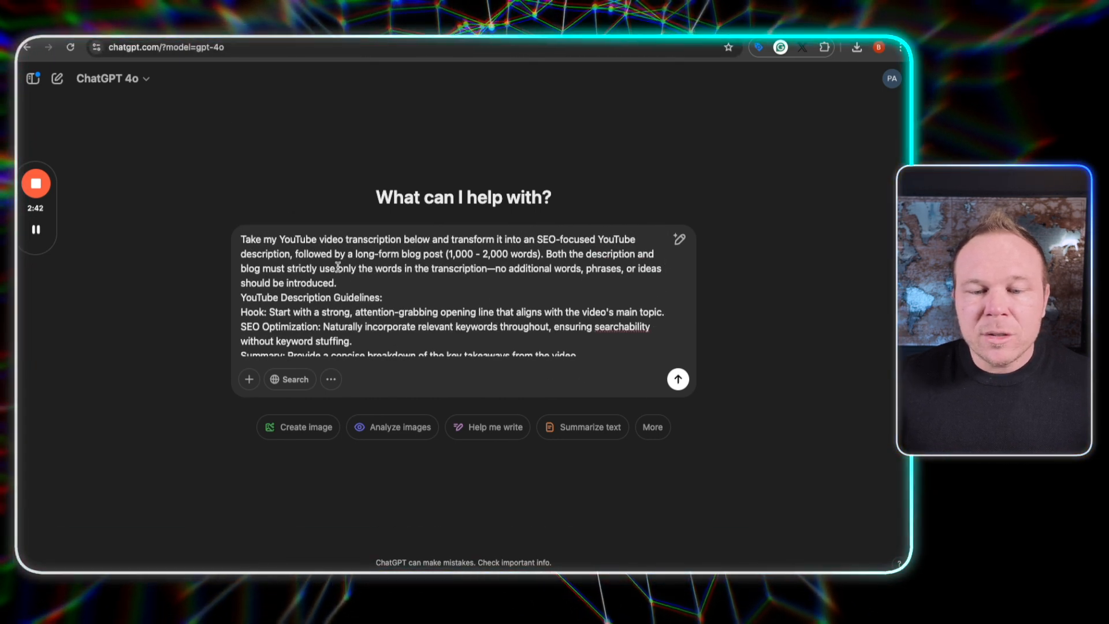
Highlight the prompt line telling ChatGPT to use only the transcript's words
left_click_drag(335, 268, 665, 312)
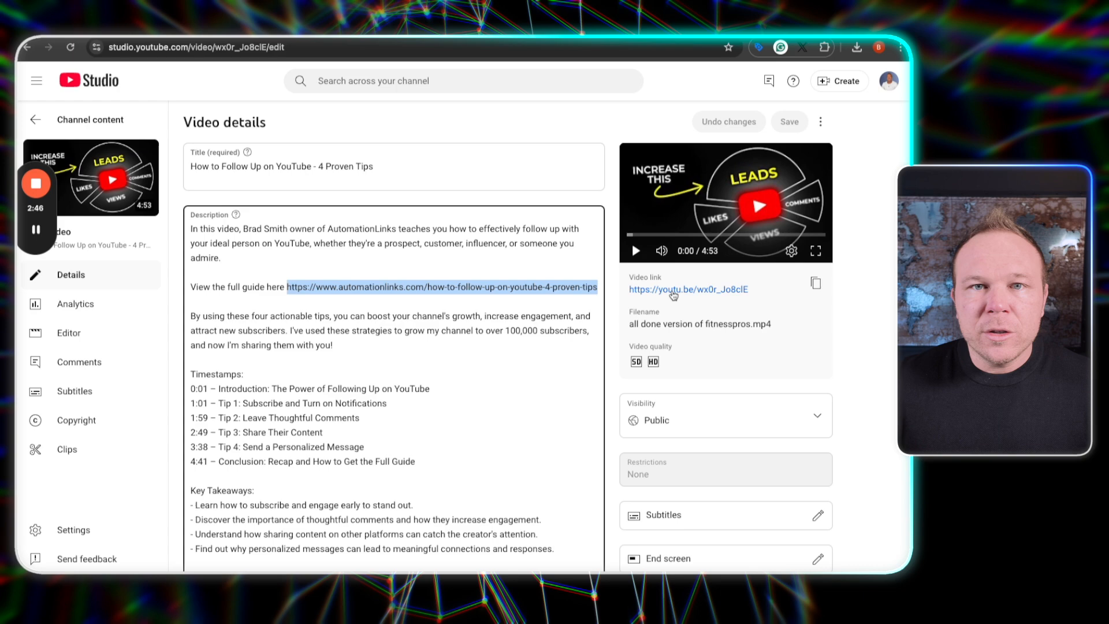
Open the 4 Proven Tips video's watch page and scroll down to its comments
left_click(687, 289)
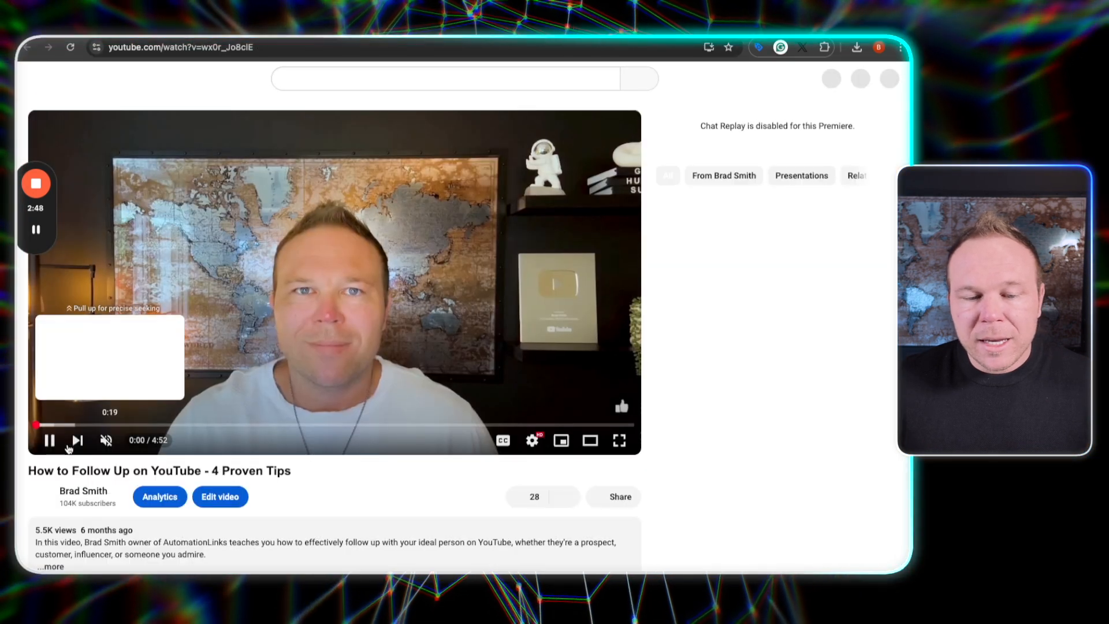
scroll("down", 3)
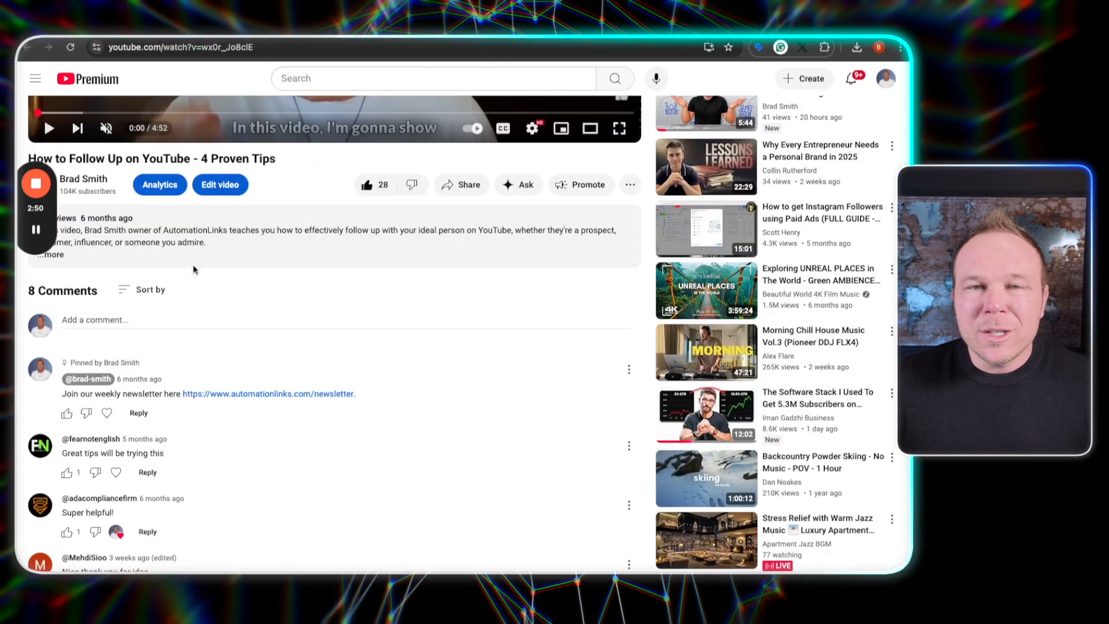
scroll("down", 3)
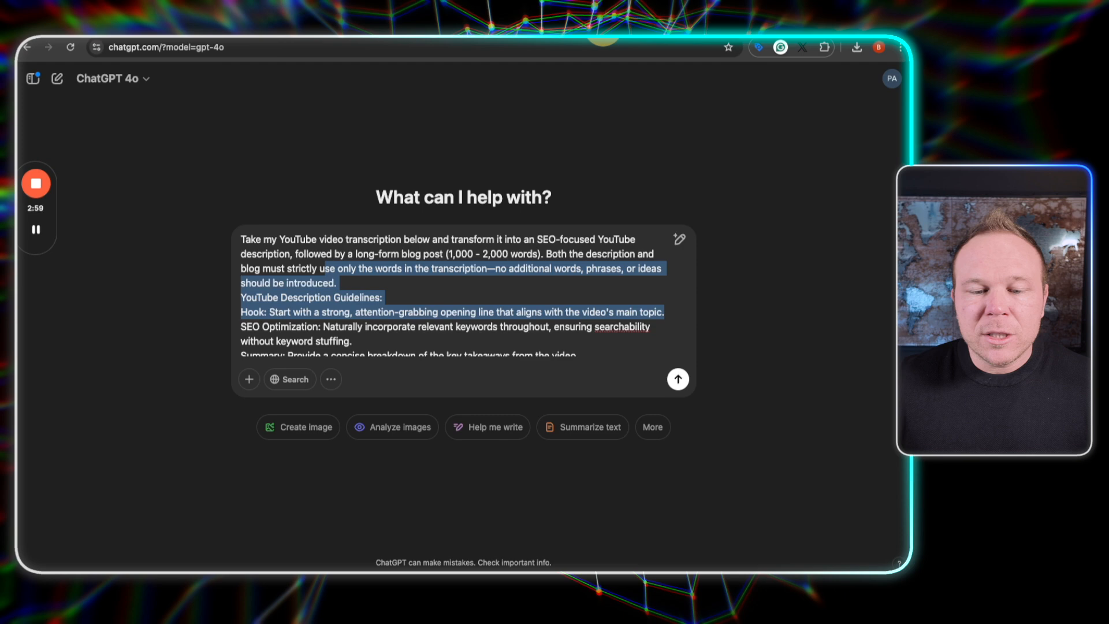
Place the cursor after 'Here is my transcription:' in the ChatGPT prompt
scroll("down", 3)
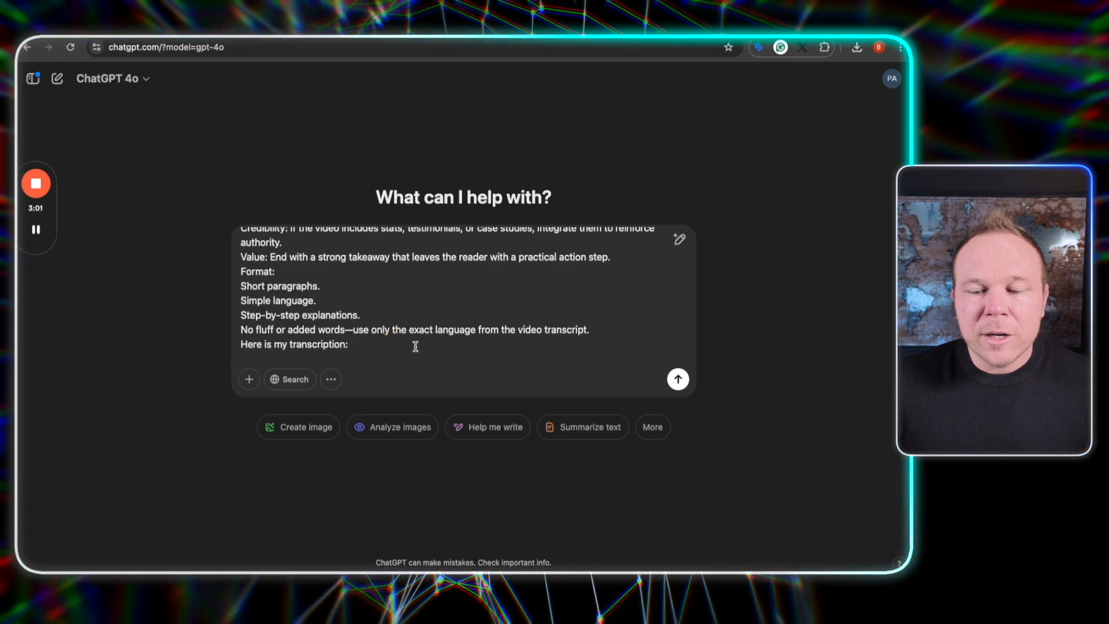
left_click(675, 378)
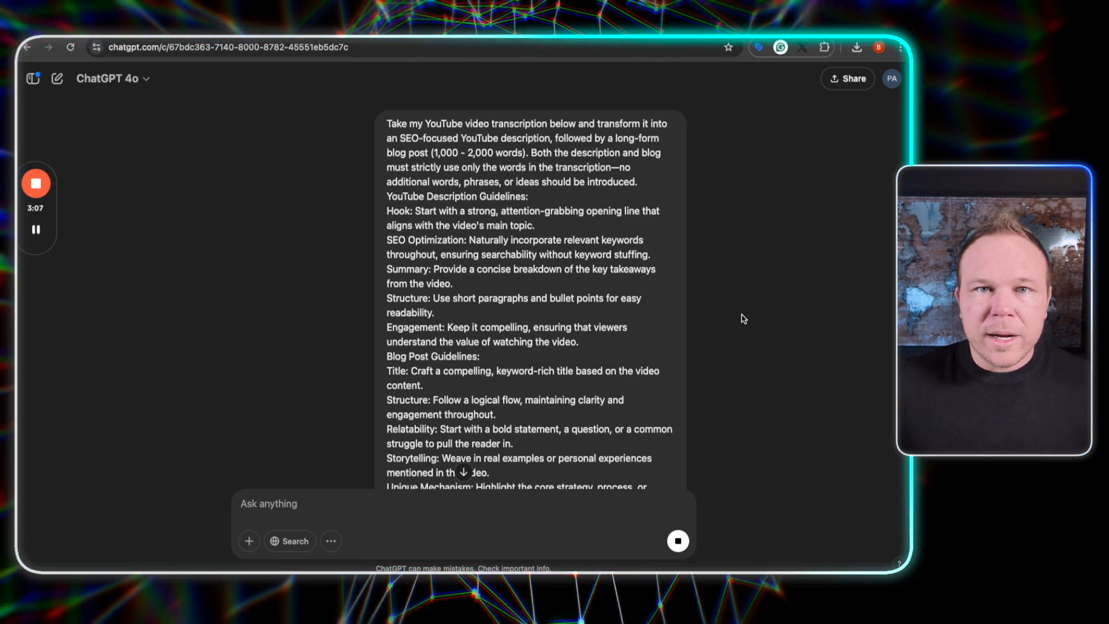
Scroll the ChatGPT reply and select the generated SEO YouTube description
scroll("down", 3)
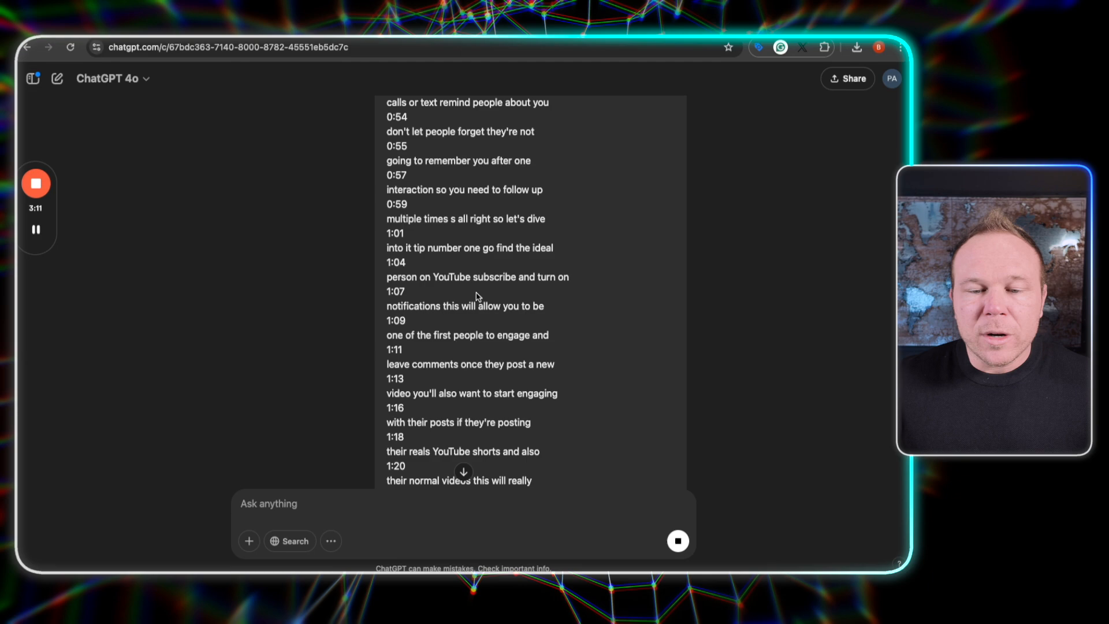
scroll("down", 3)
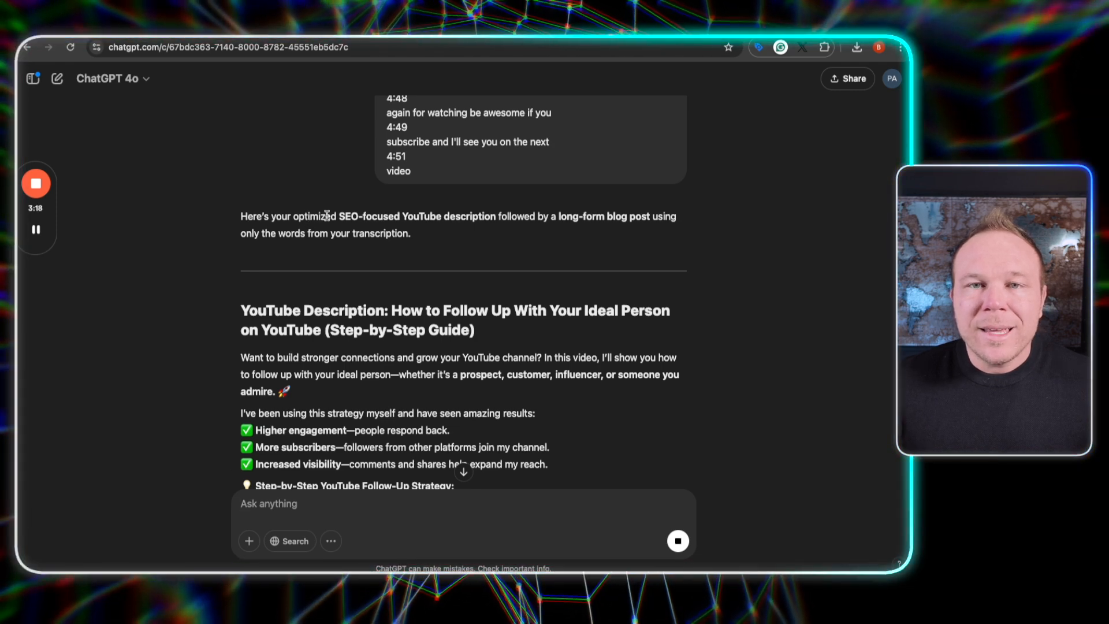
scroll("down", 3)
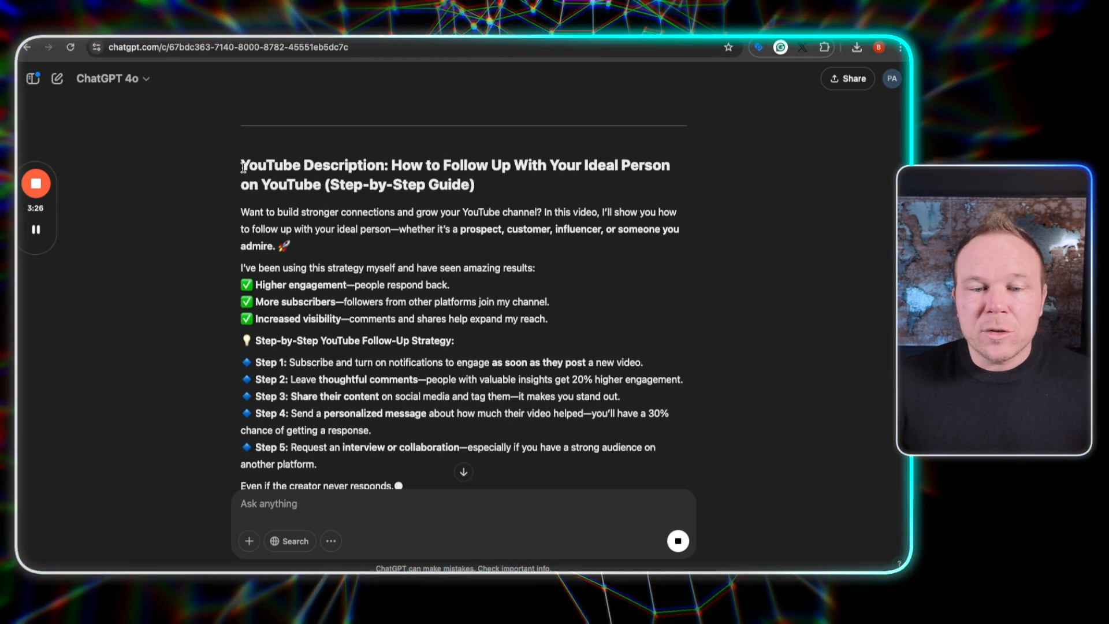
left_click_drag(242, 165, 316, 464)
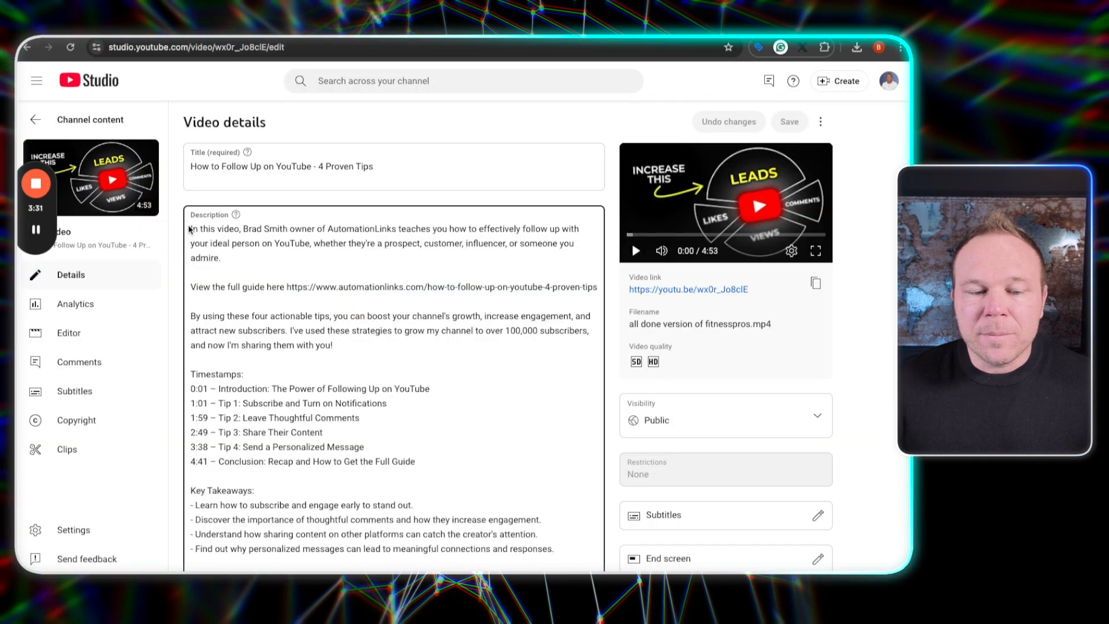
scroll("down", 3)
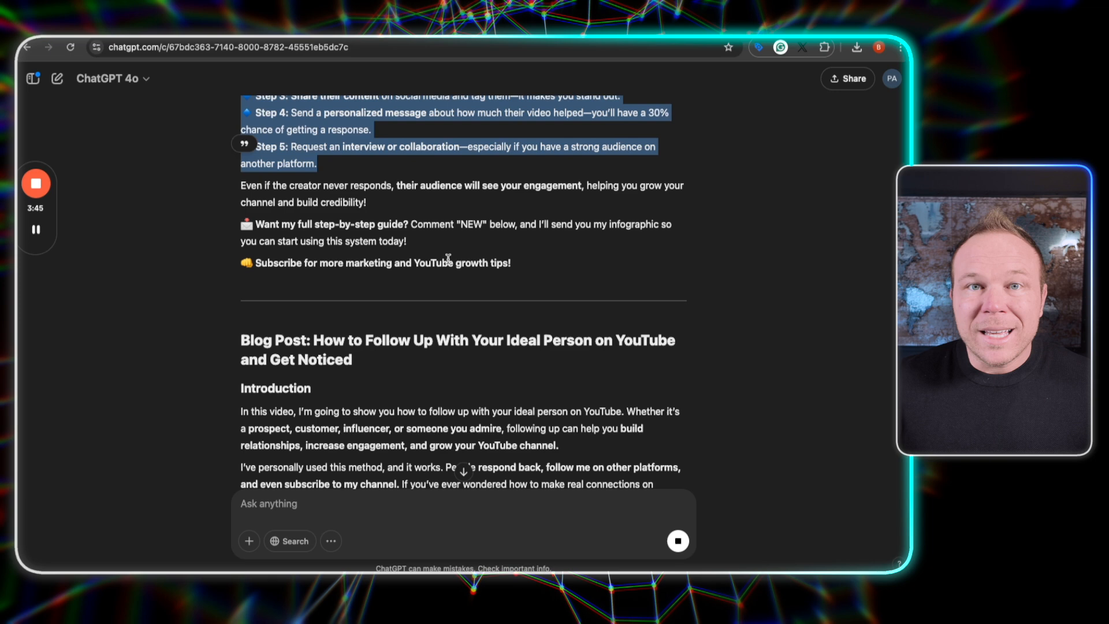
Select the blog title 'How to Follow Up With Your Ideal Person on YouTube and Get Noticed'
scroll("down", 3)
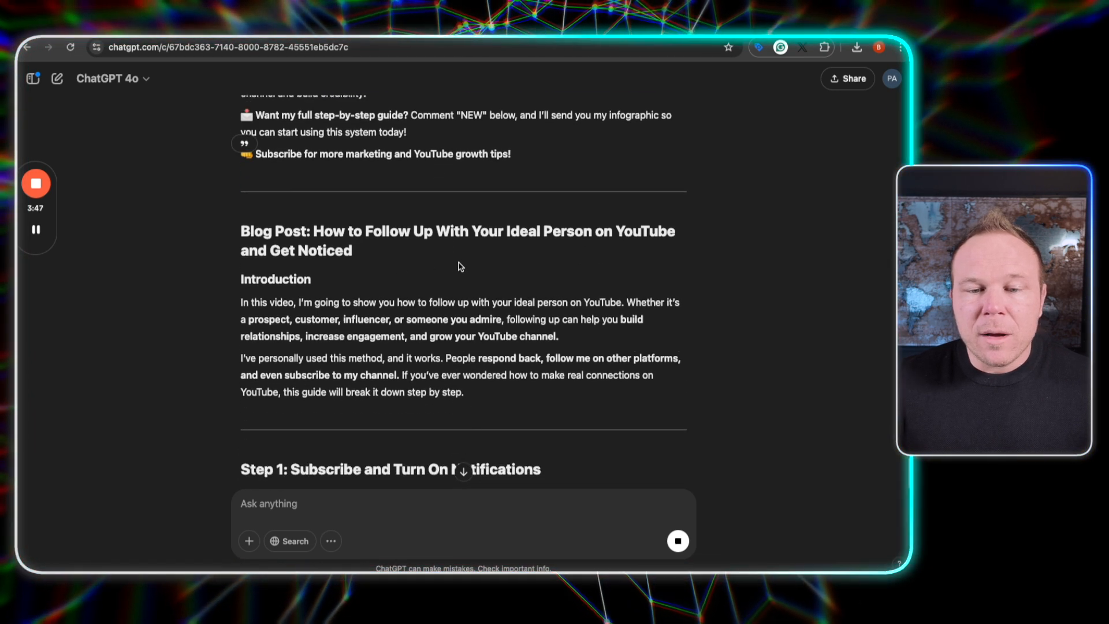
left_click_drag(315, 230, 352, 250)
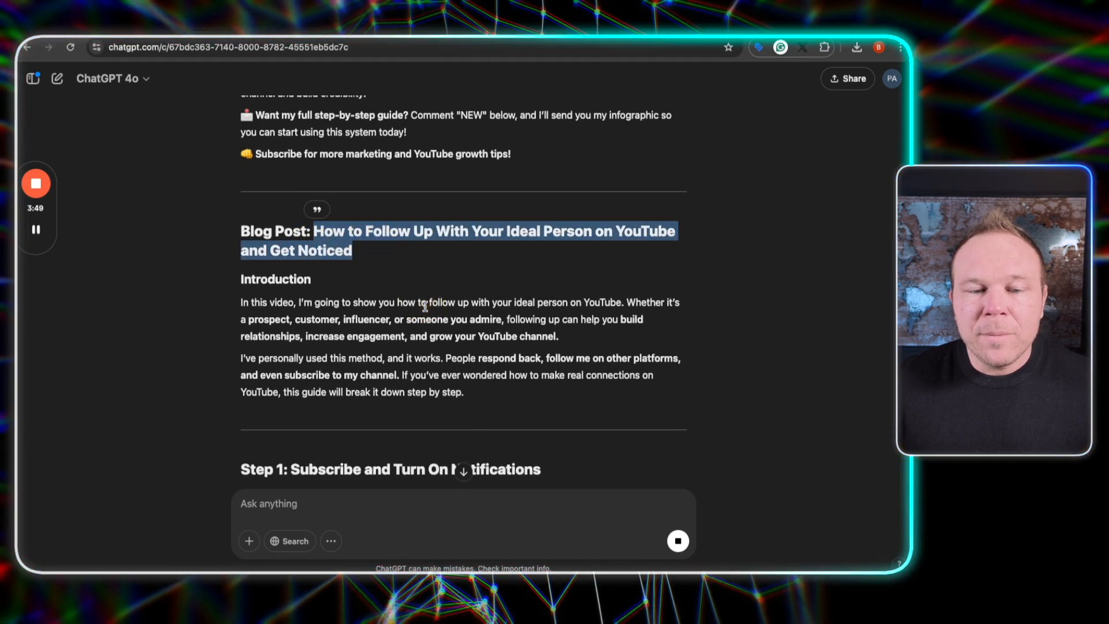
scroll("down", 3)
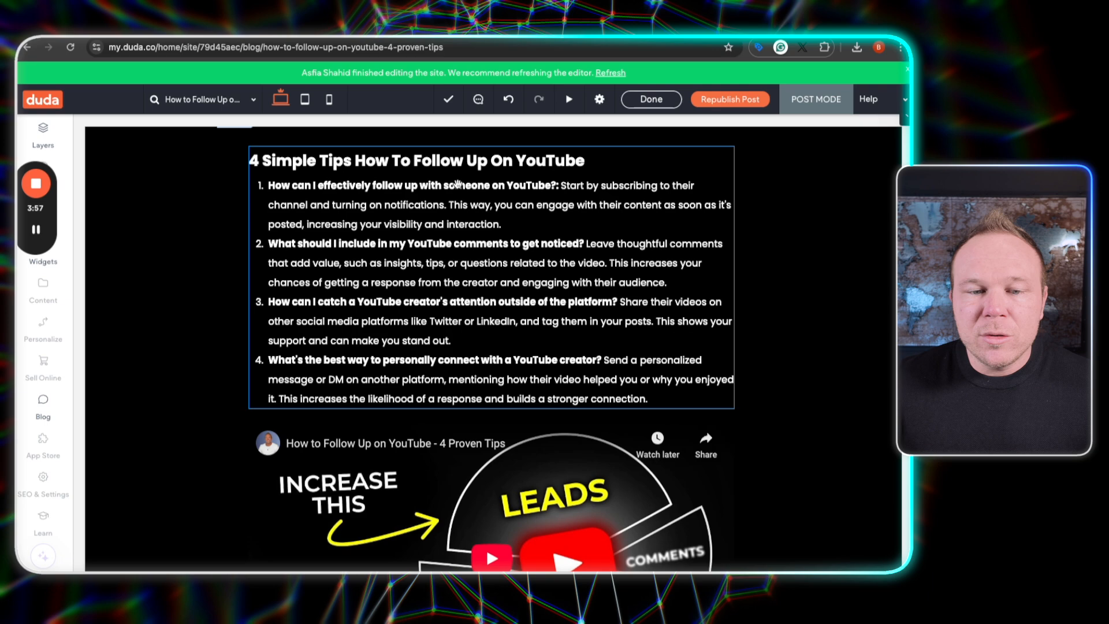
Scroll through the four-tips blog post's sections in the Duda editor
scroll("down", 3)
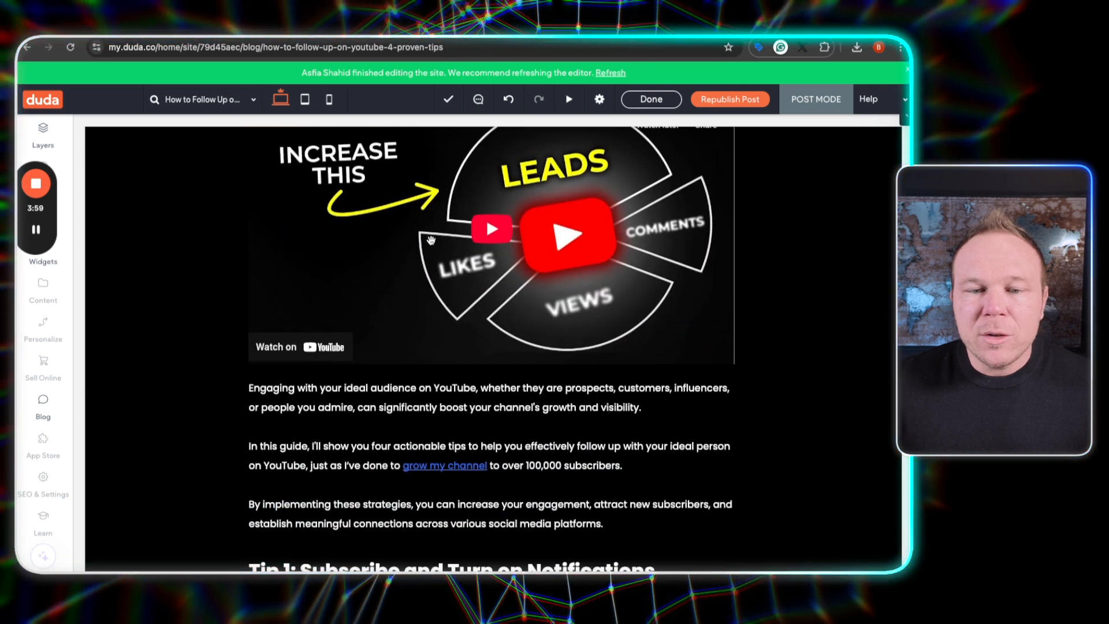
scroll("down", 3)
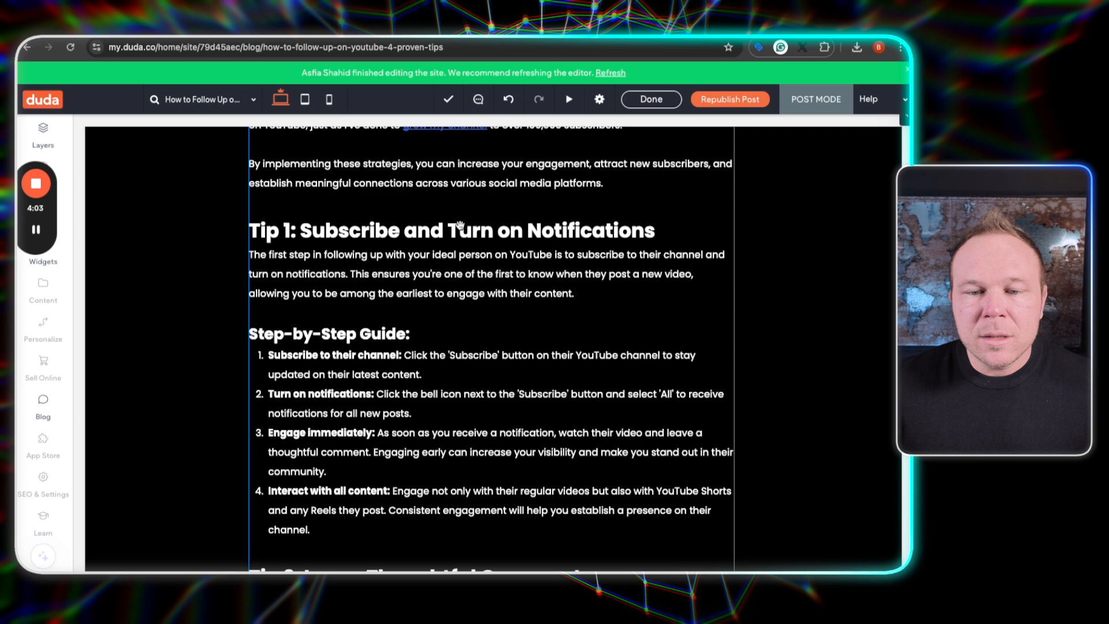
scroll("down", 3)
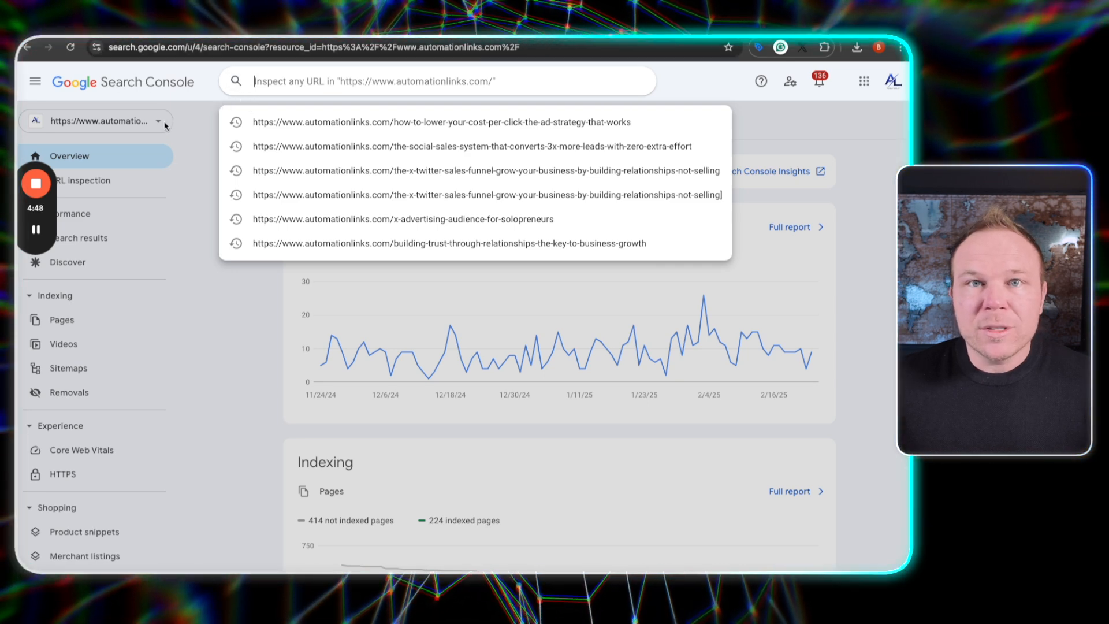
type("https://www.automationlinks.com/how-to-follow-up-on-youtube-4-proven-tips")
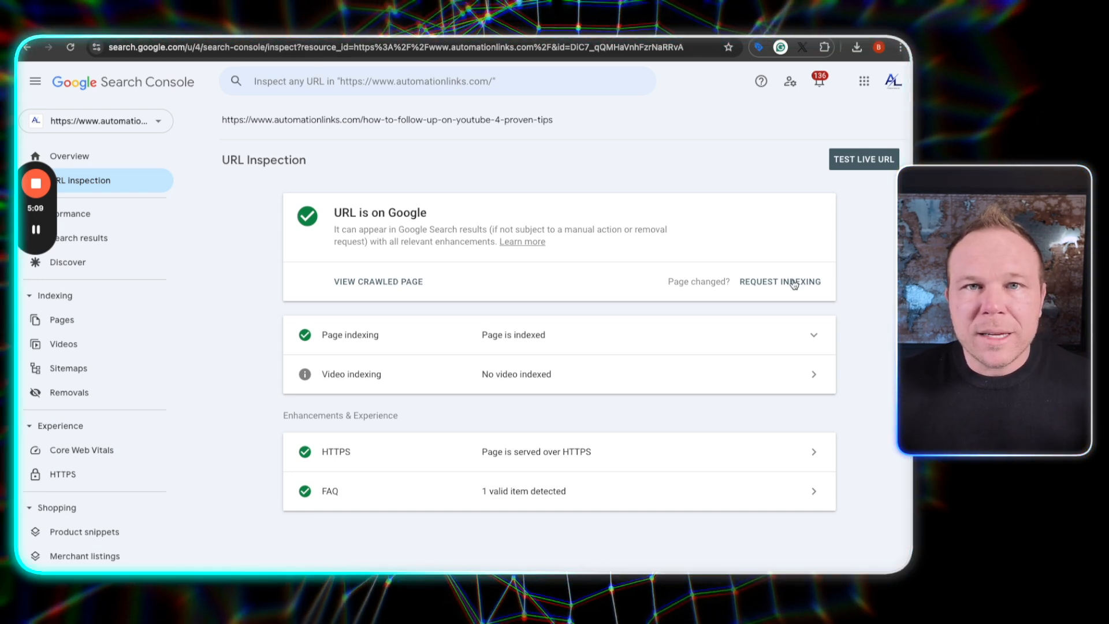
mouse_move(762, 256)
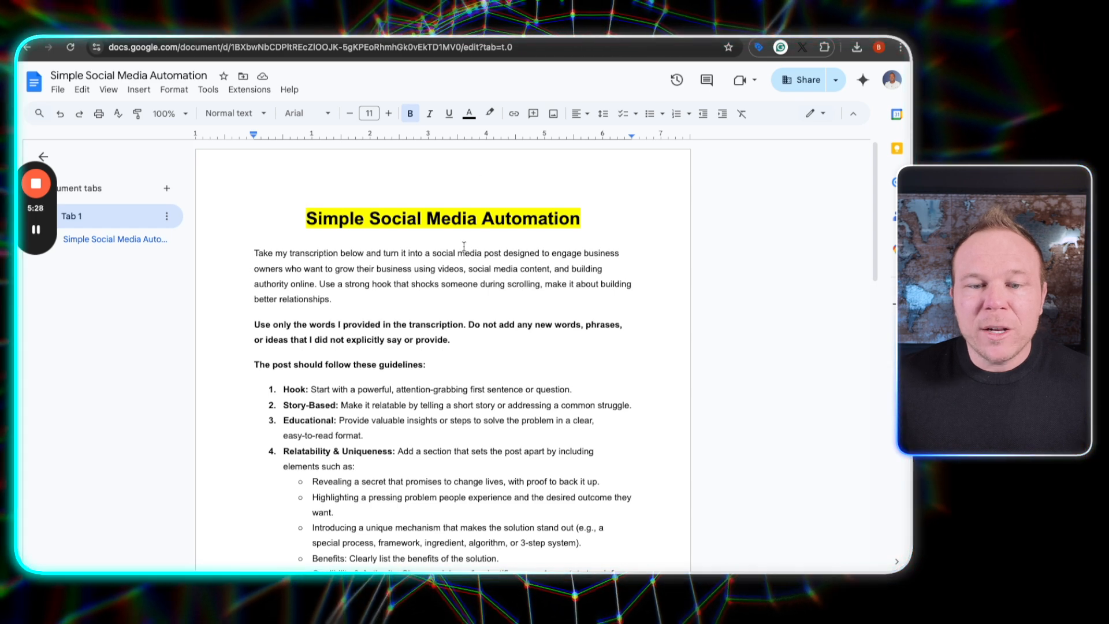
Scroll through the Simple Social Media Automation prompt in Google Docs
scroll("down", 3)
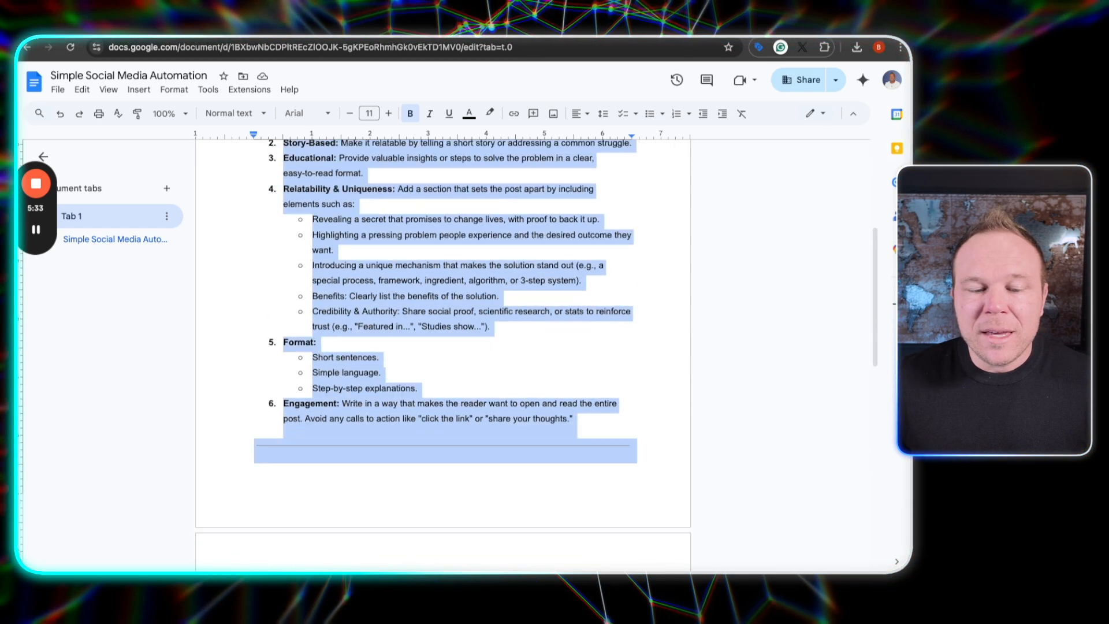
scroll("down", 3)
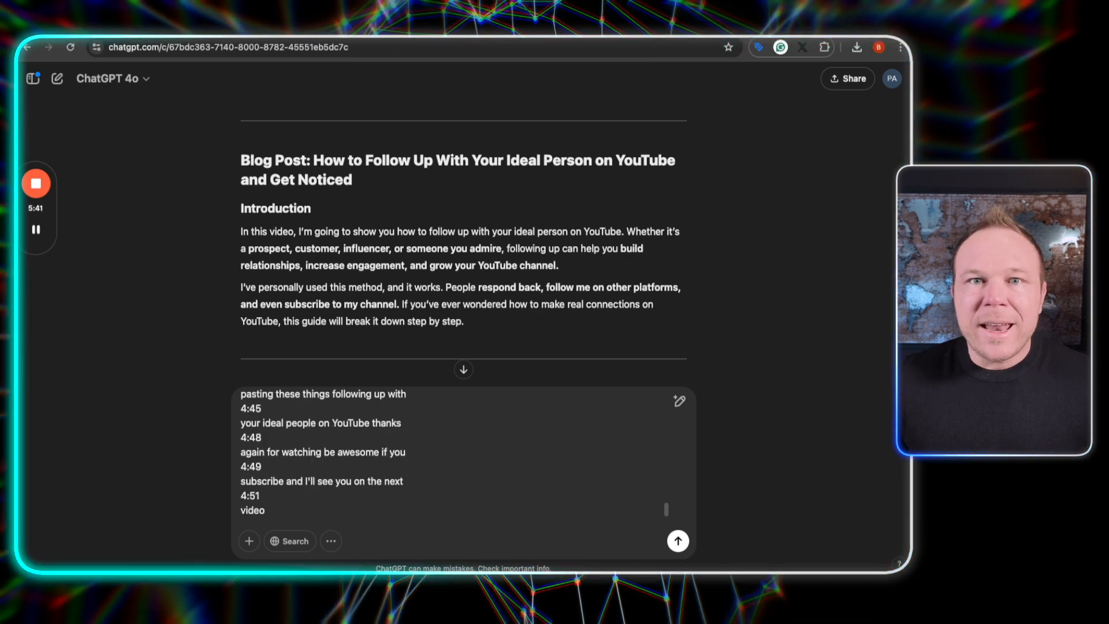
Send the social media prompt with the video transcript in ChatGPT
left_click(676, 541)
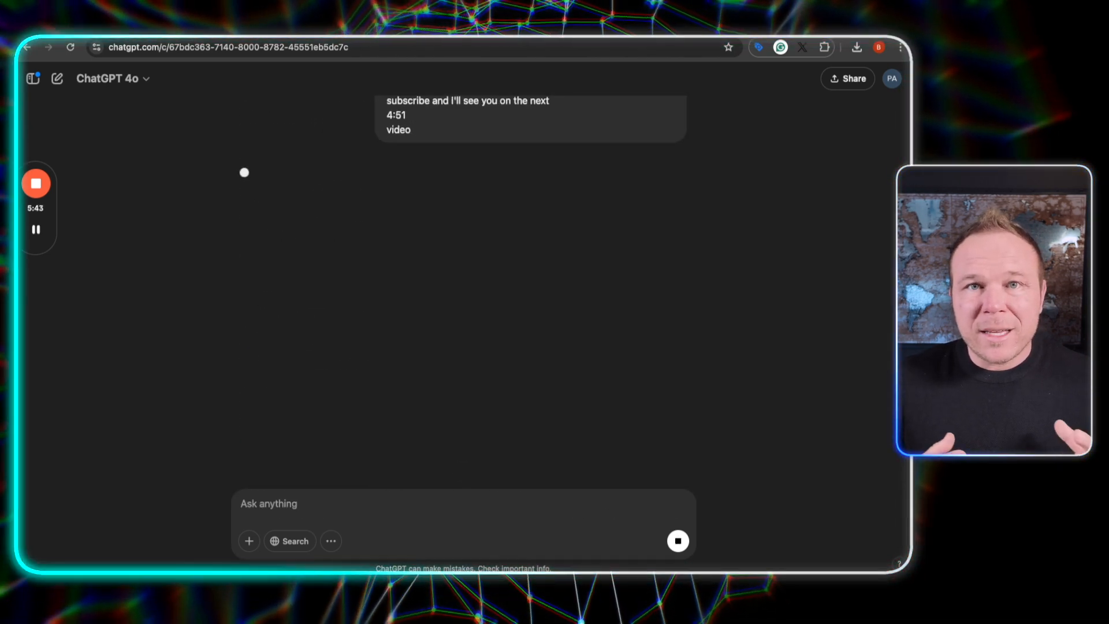